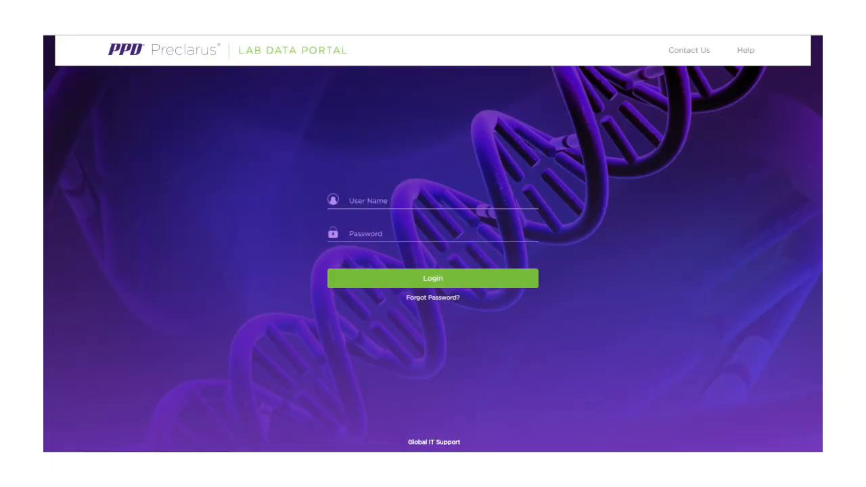
Enter the user name and password on the login page and log in.
{"action": "left_click", "coordinate": [433, 278]}
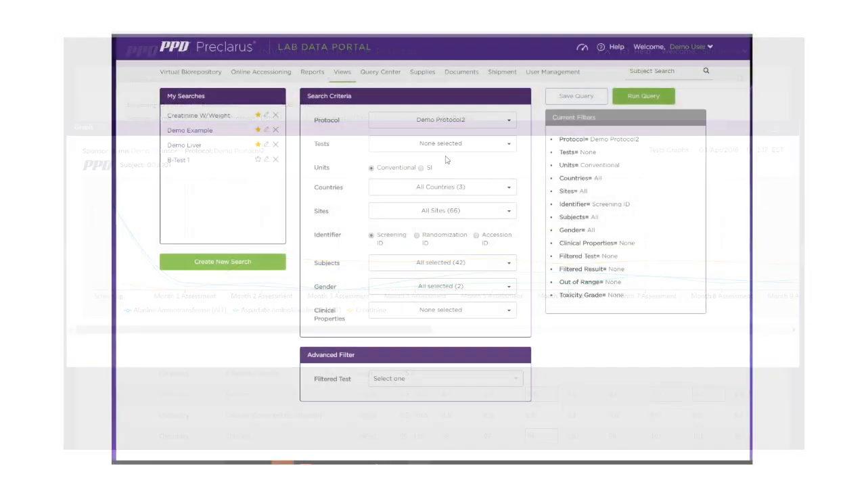
Select the ALT and AST tests and subjects 001001 through 001004 in Search Criteria.
{"action": "left_click", "coordinate": [441, 144]}
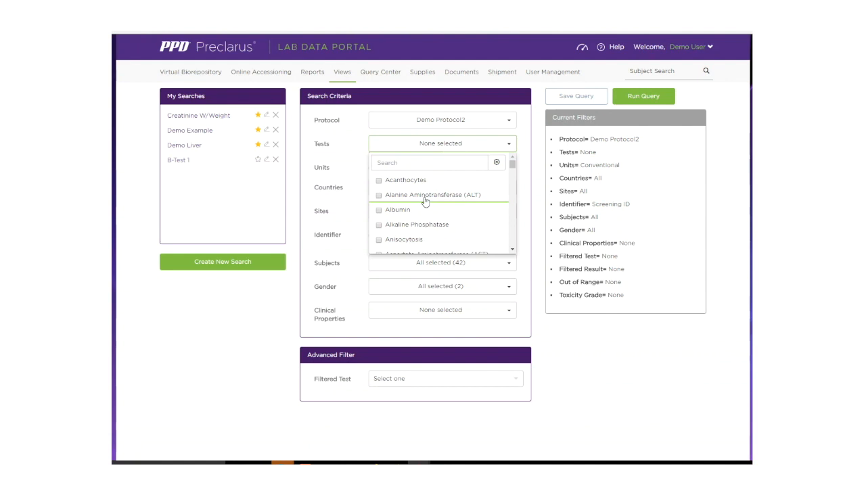
{"action": "left_click", "coordinate": [379, 195]}
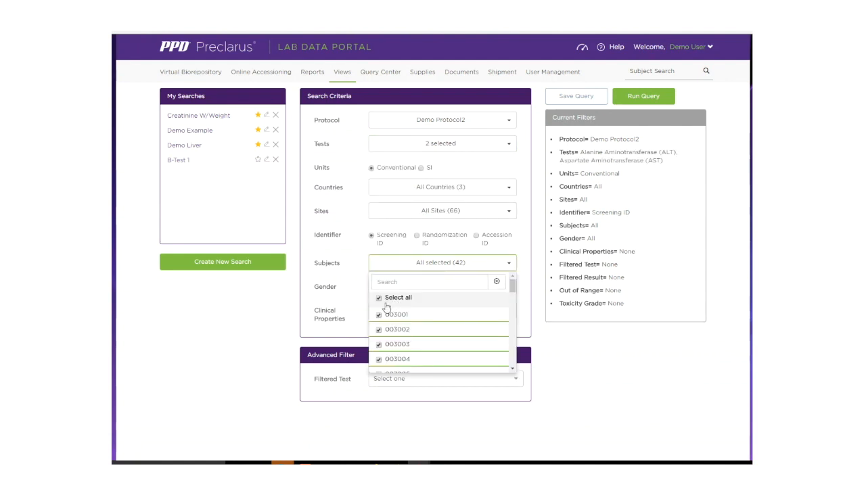
{"action": "left_click", "coordinate": [379, 297]}
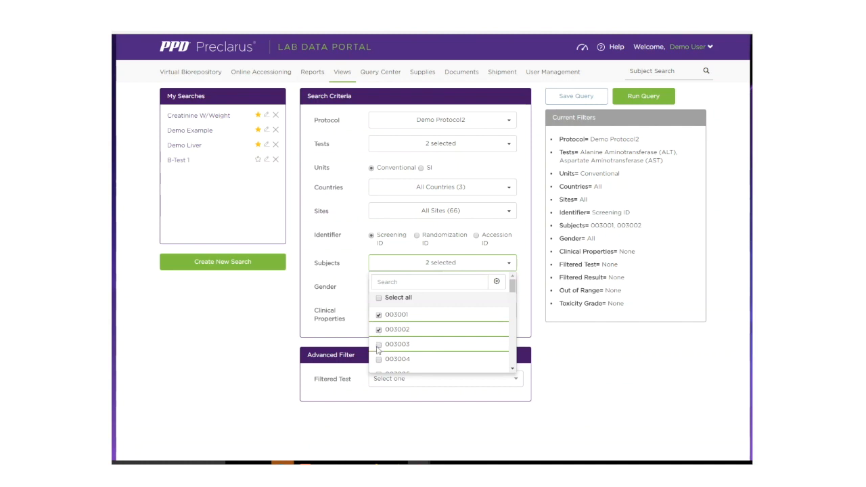
{"action": "left_click", "coordinate": [379, 345]}
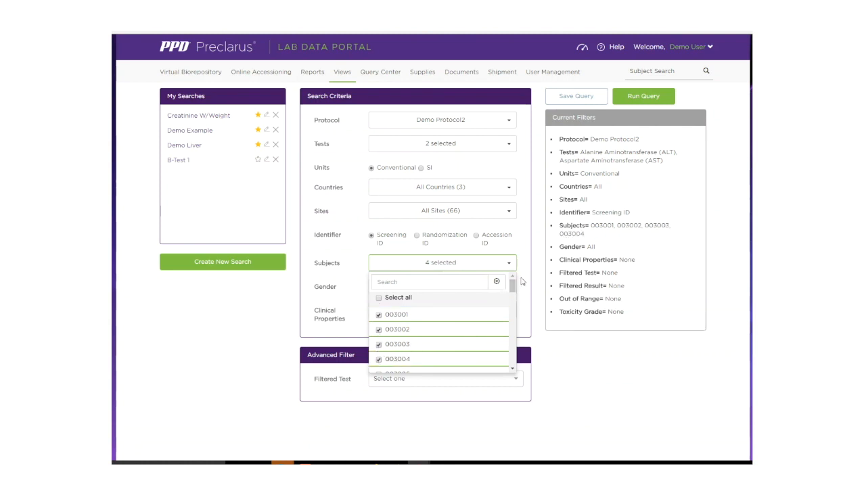
{"action": "left_click", "coordinate": [641, 95]}
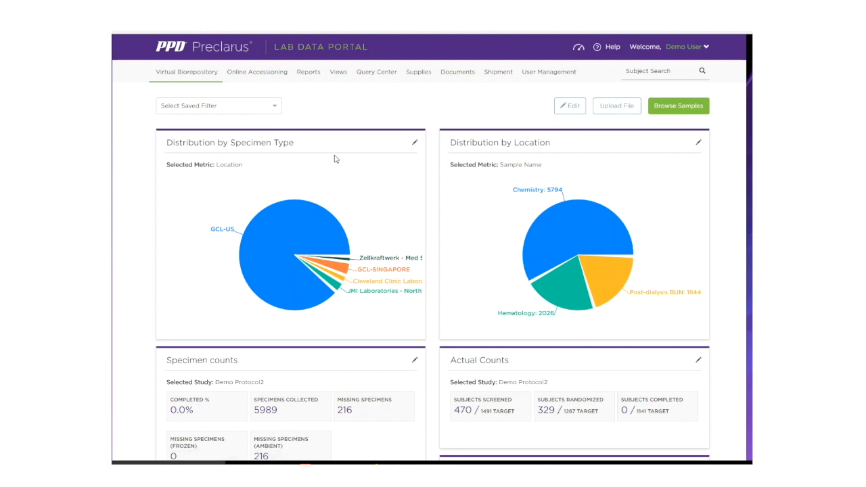
{"action": "mouse_move", "coordinate": [428, 216]}
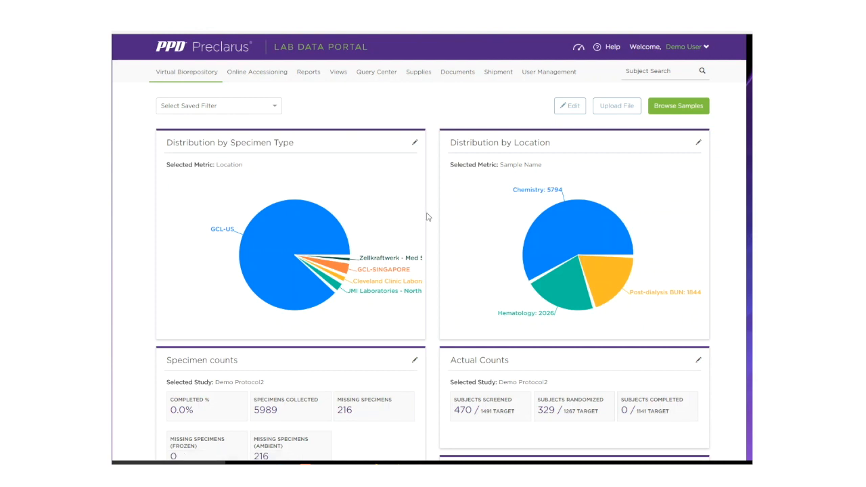
{"action": "mouse_move", "coordinate": [508, 271]}
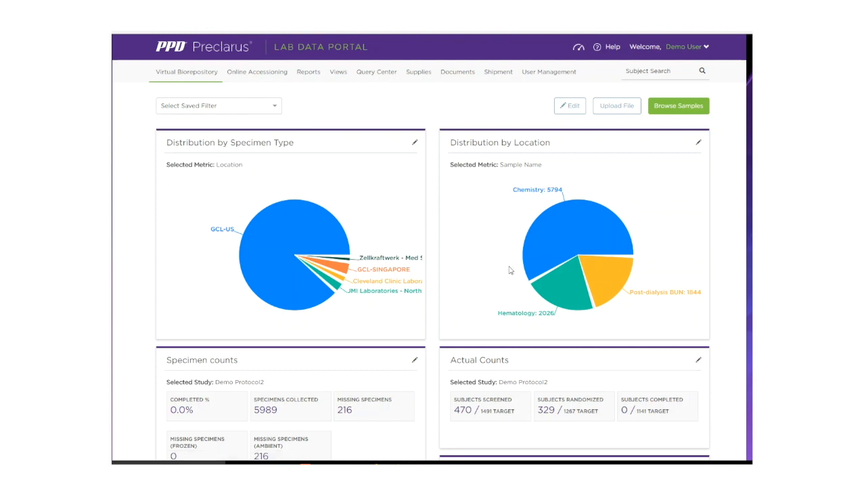
{"action": "mouse_move", "coordinate": [549, 292]}
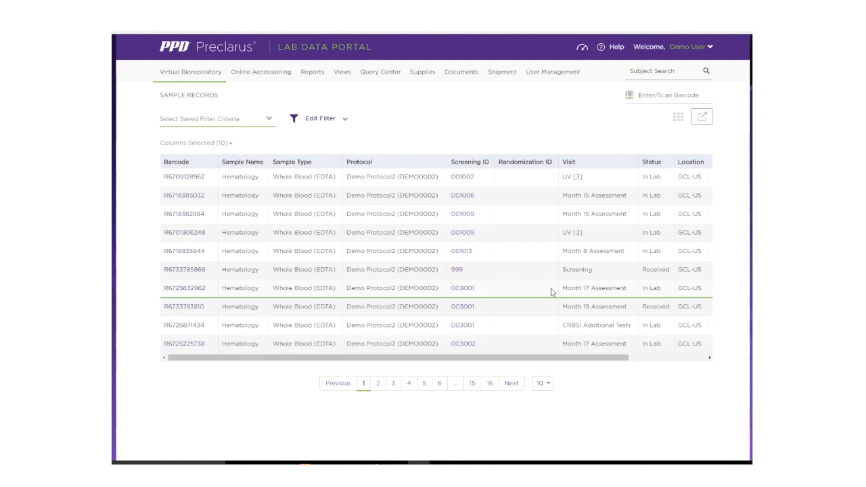
Expand the Edit Filter panel above the Sample Records table.
{"action": "left_click", "coordinate": [317, 119]}
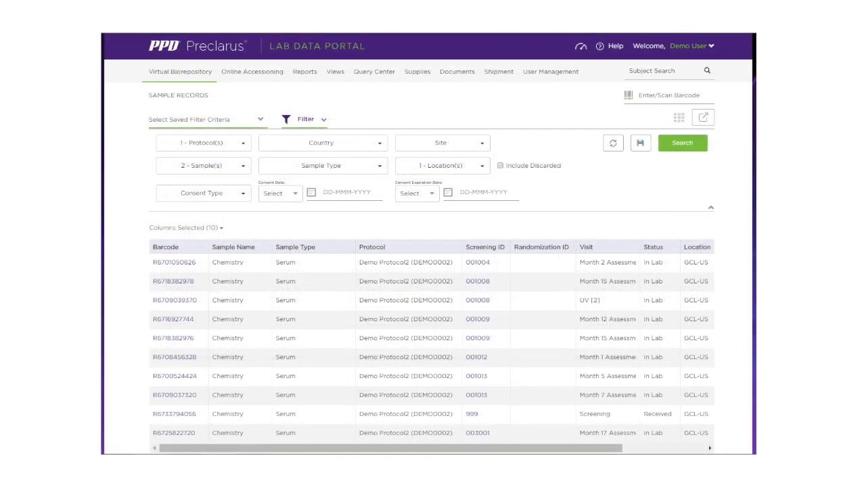